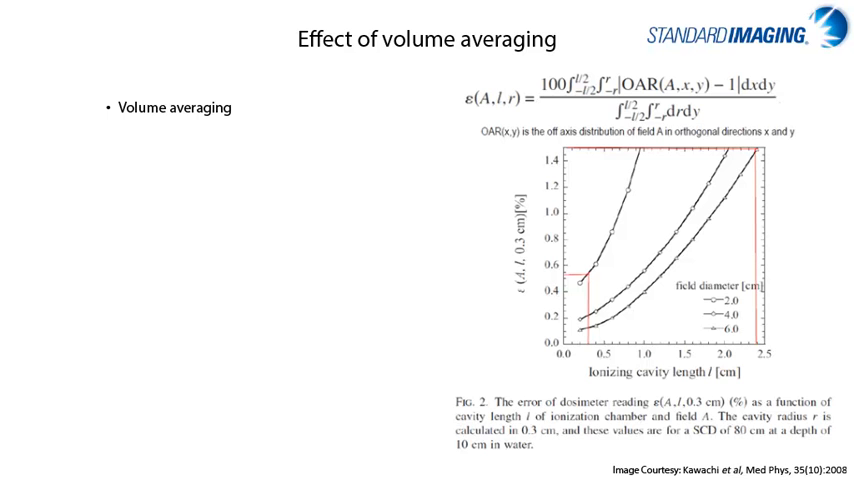
pyautogui.click(428, 240)
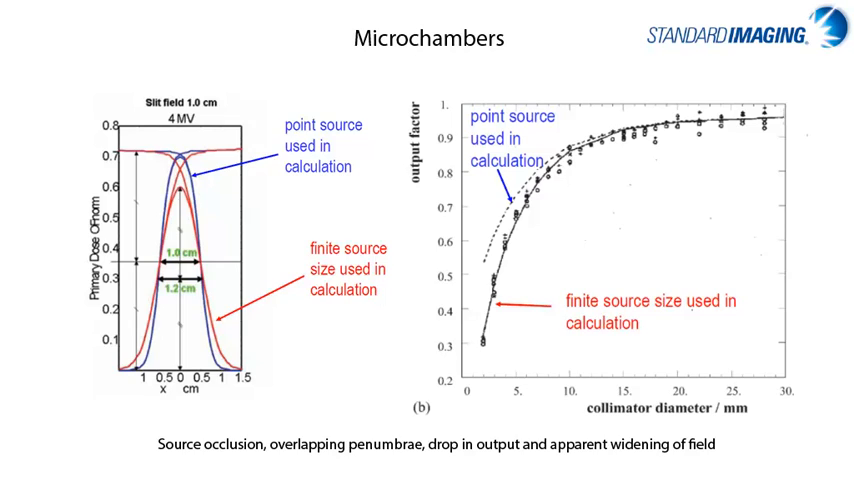
pyautogui.press('Right')
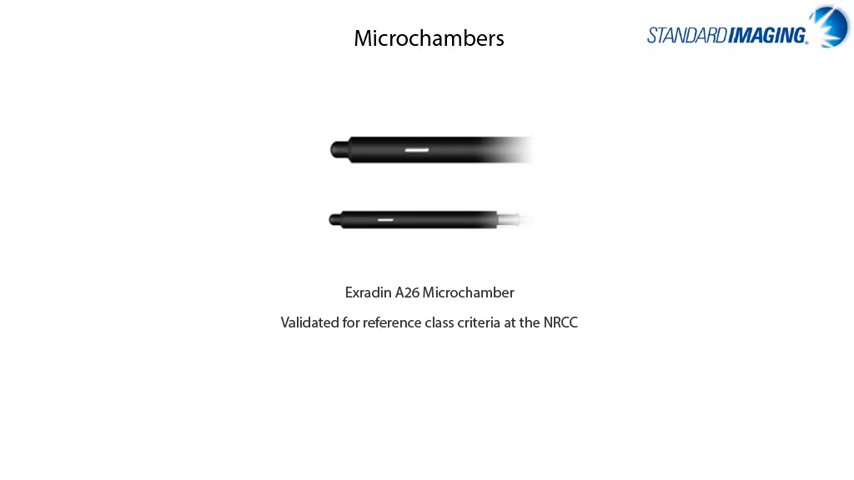